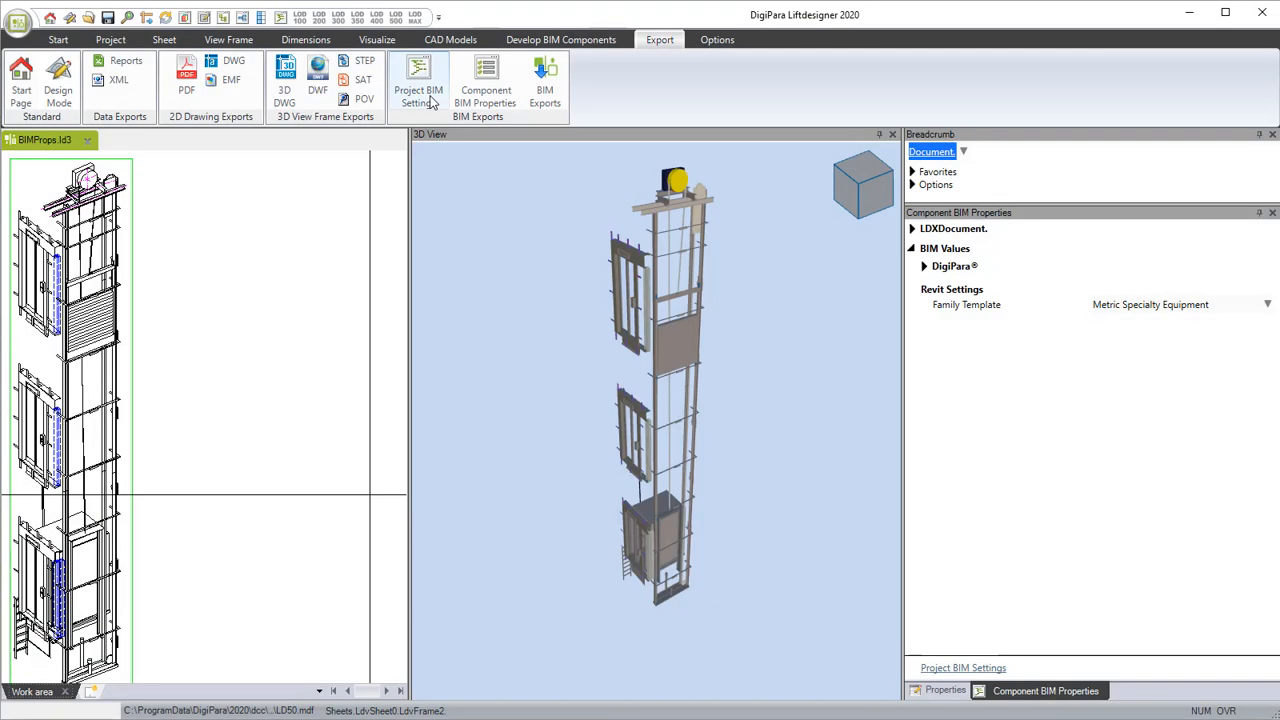
Step: In Project BIM Settings, enable Autodesk Revit standard parameters for typical important components
left_click(418, 96)
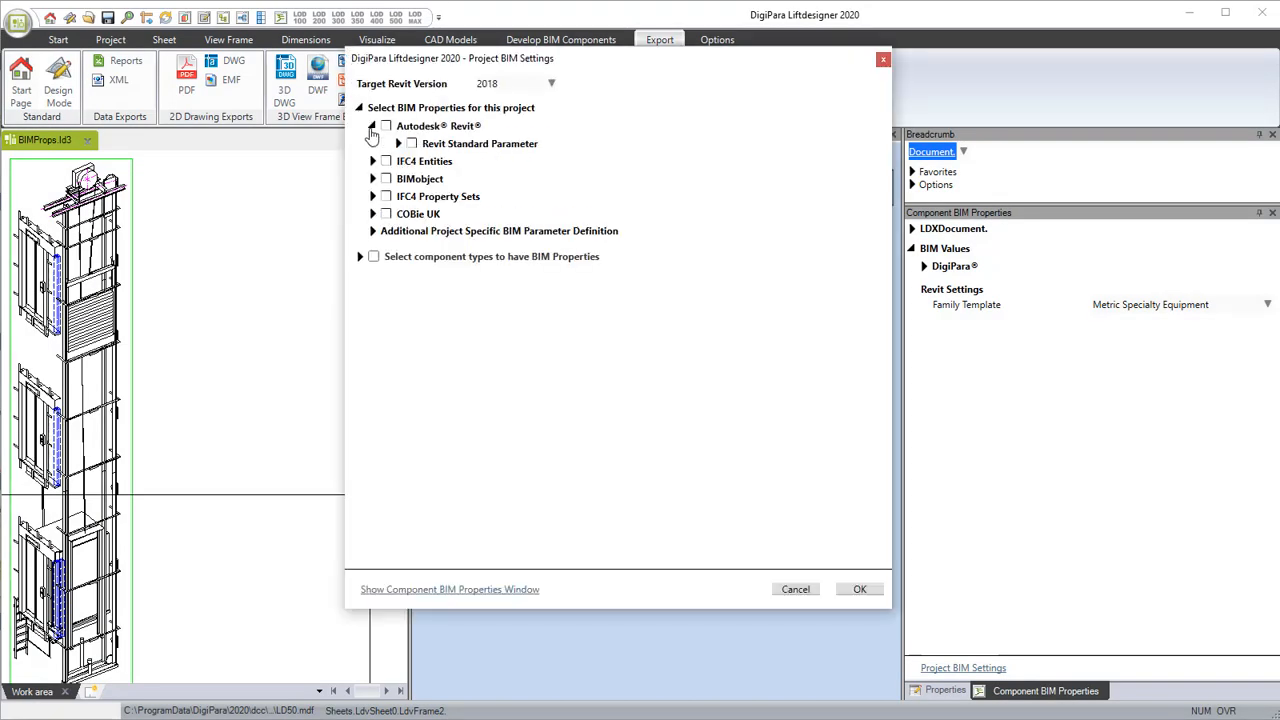
left_click(385, 125)
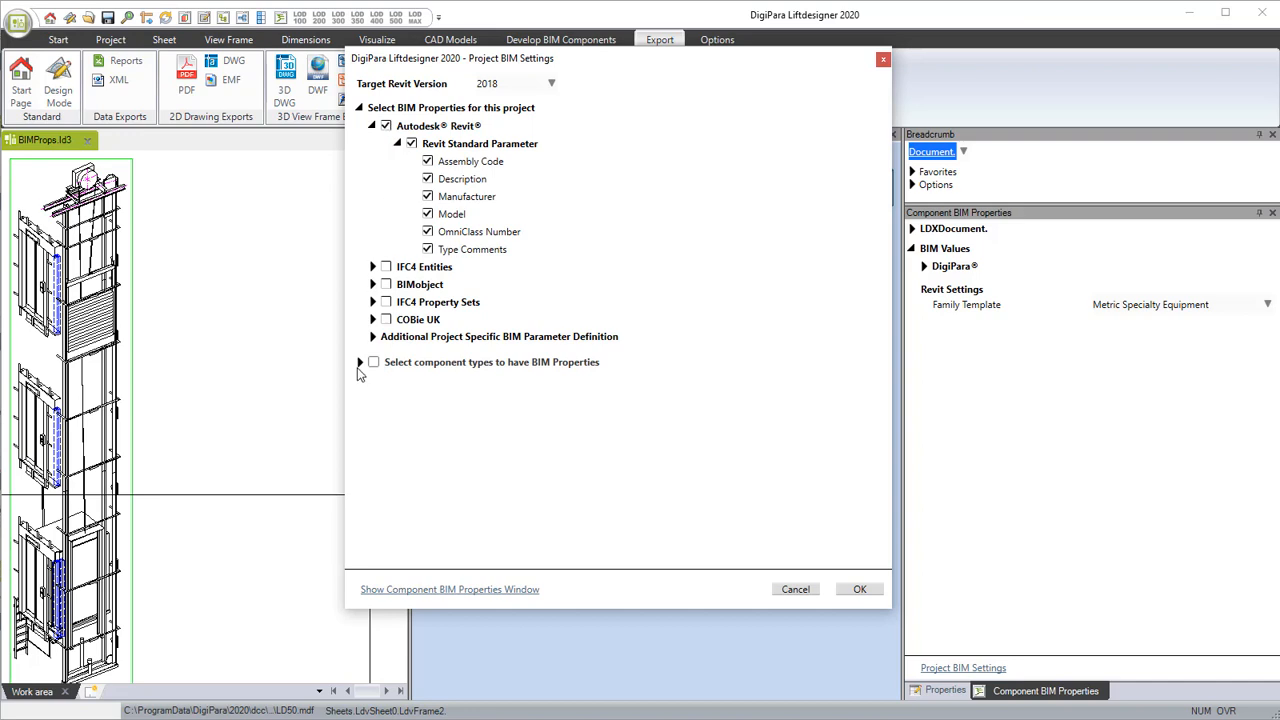
left_click(360, 362)
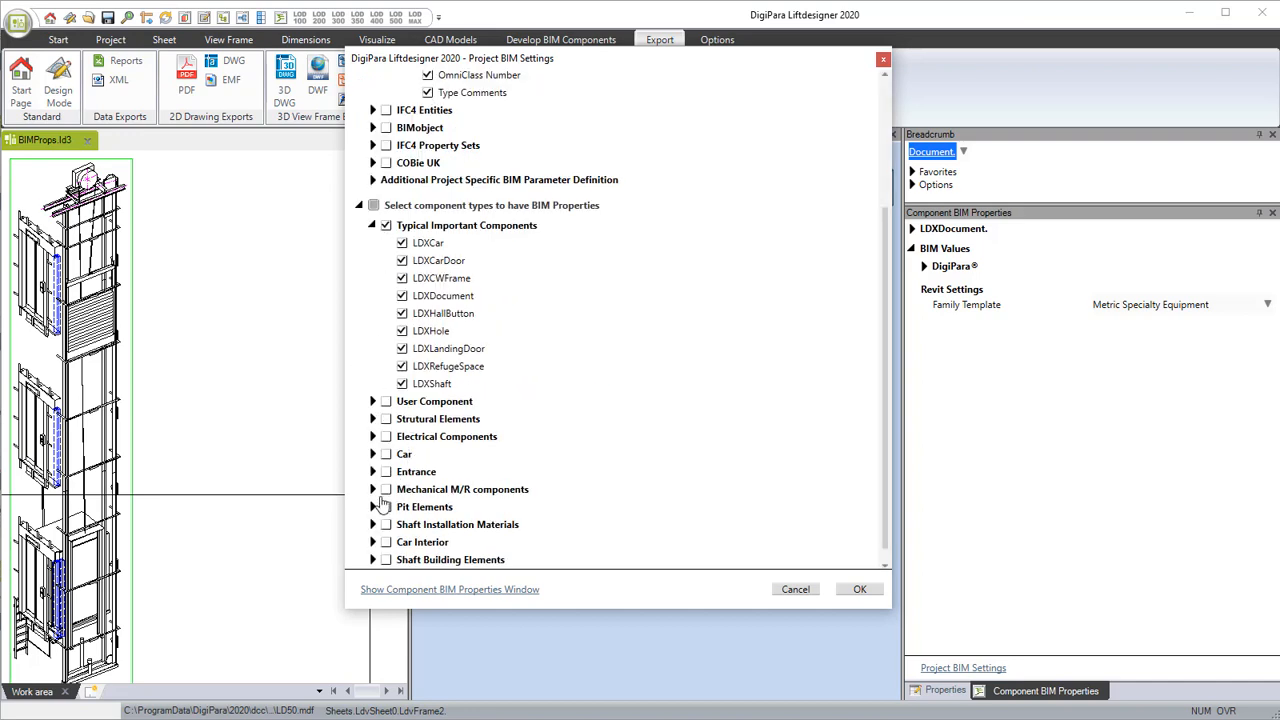
left_click(373, 506)
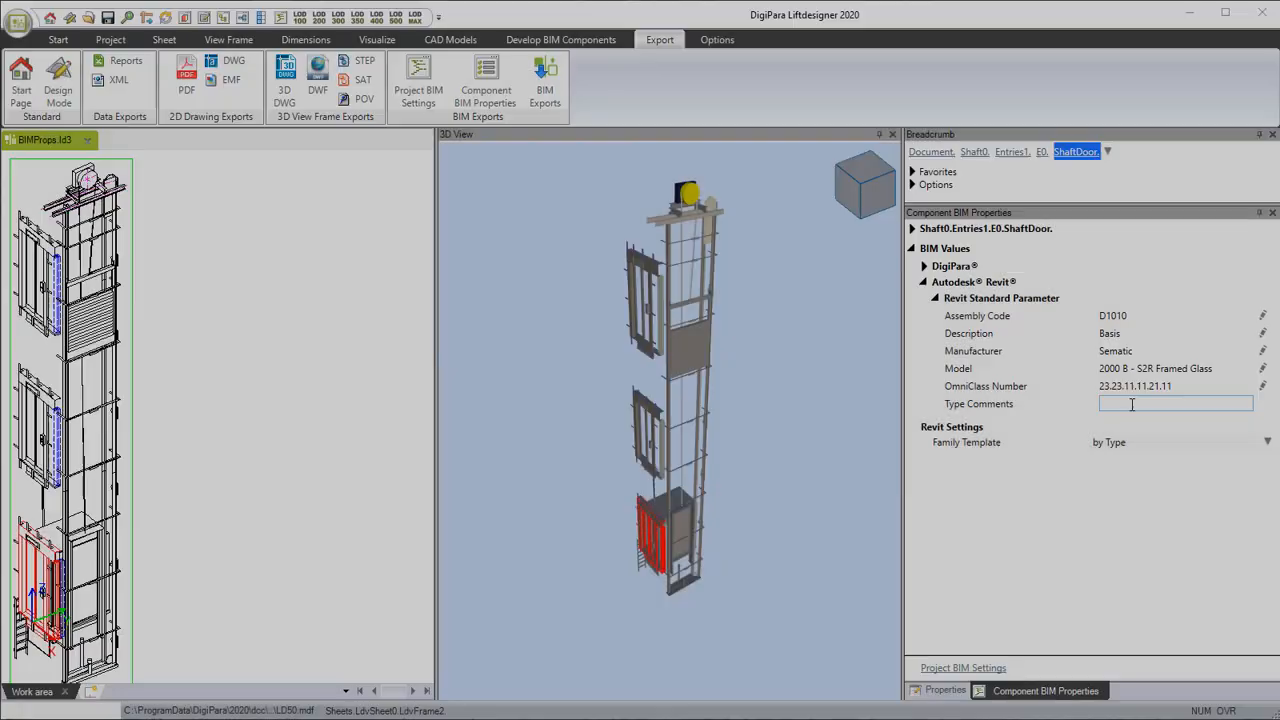
Step: Set the shaft door's Type Comments to RAL 7004, mention the glass frame in Description, reopen Project BIM Settings
type("RAL 7004")
left_click(1176, 333)
type(" - door with")
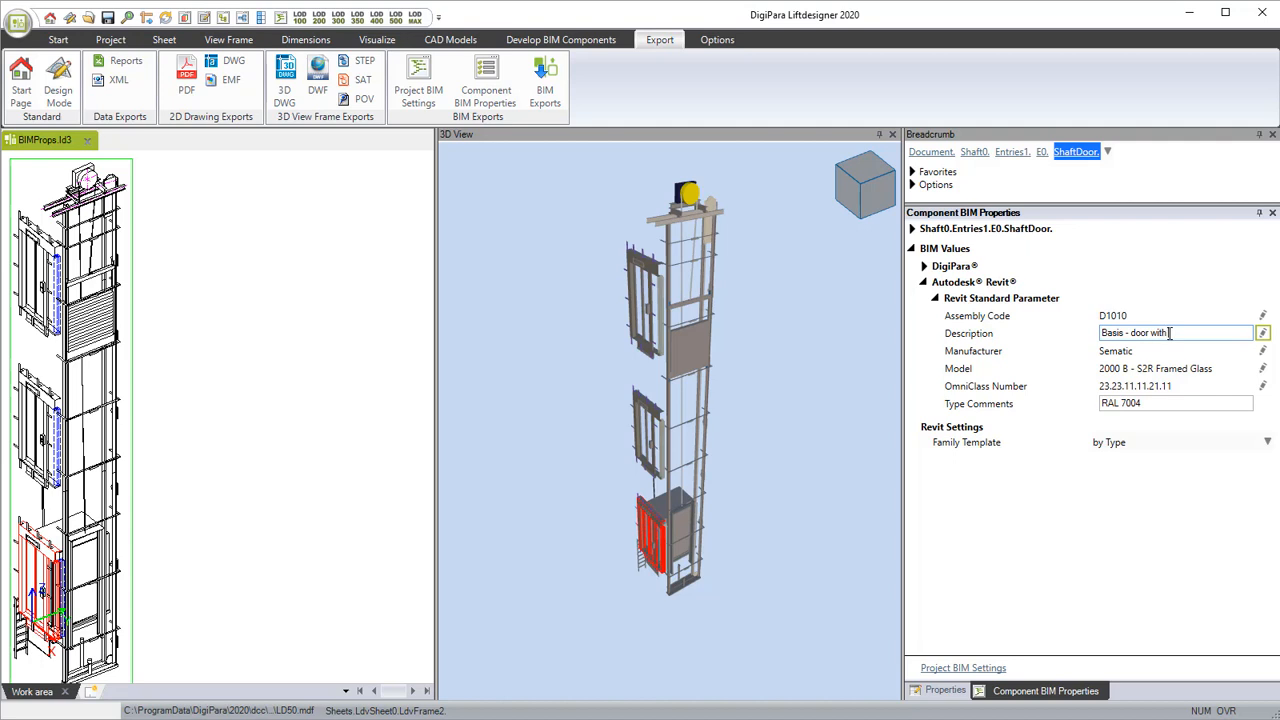
type("glass fra")
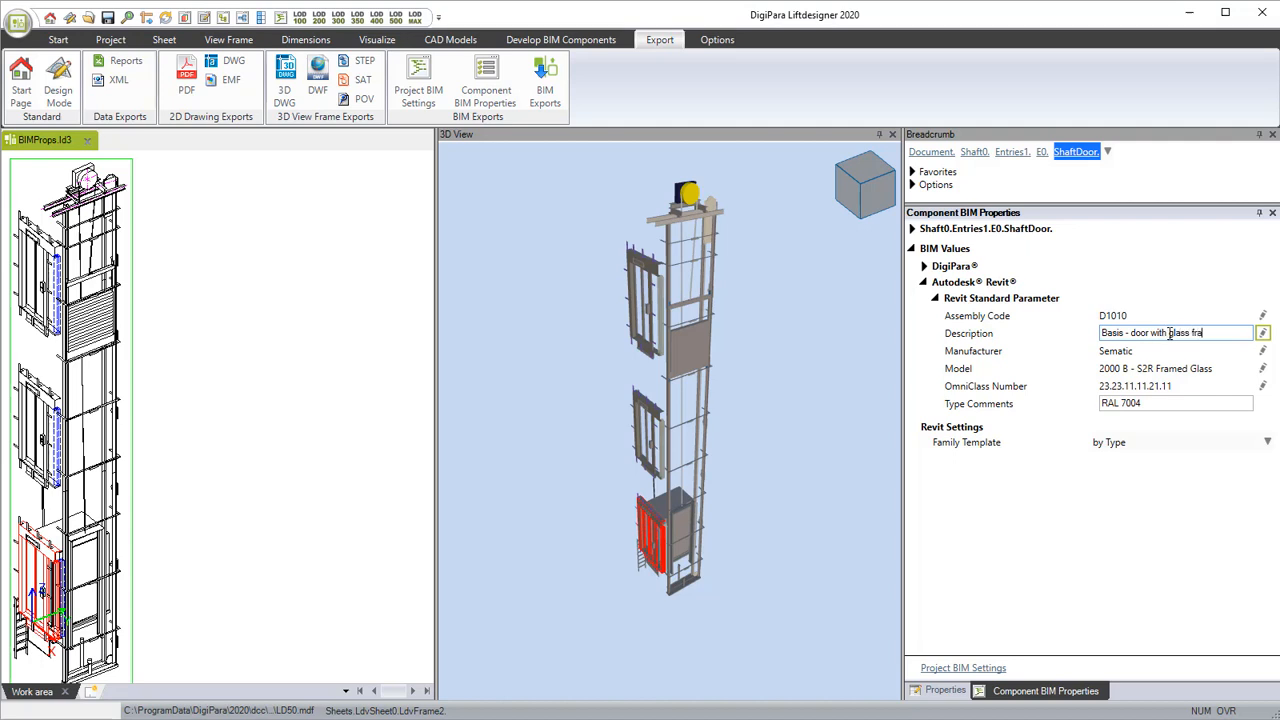
left_click(418, 80)
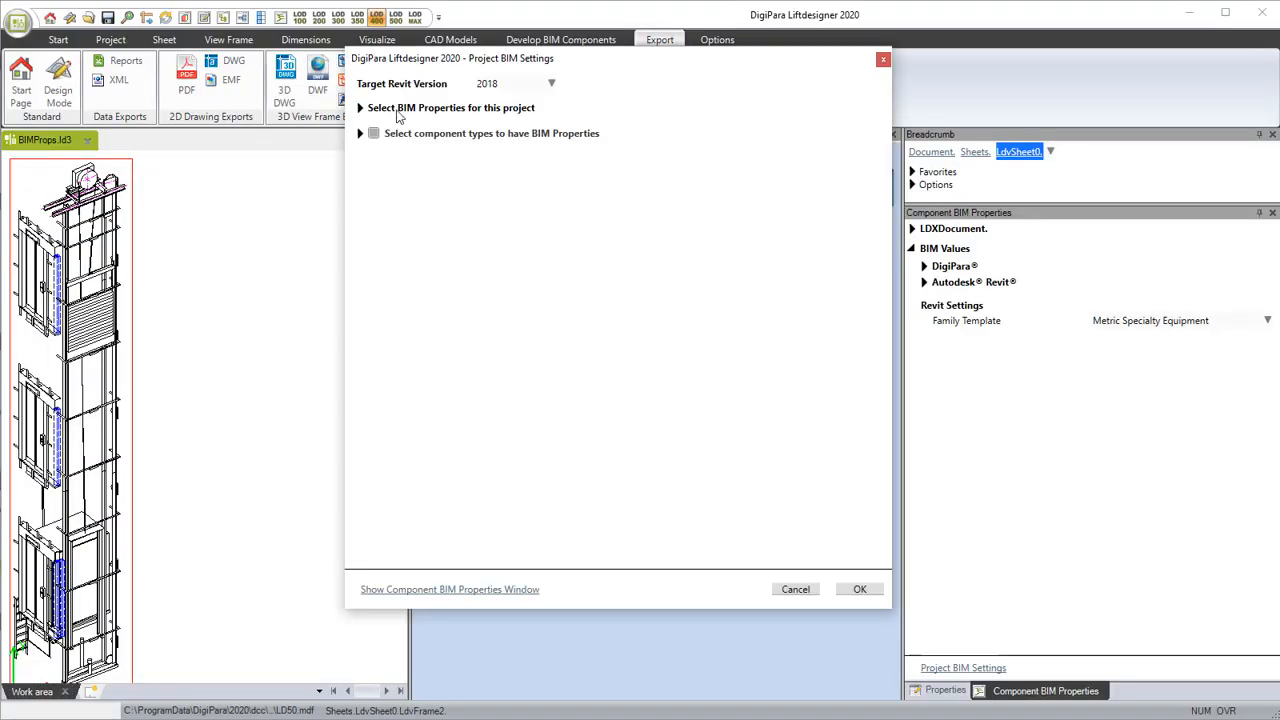
Step: Add project parameter 'Builders ID' with default value 'Builders ID goes here' and confirm
left_click(360, 107)
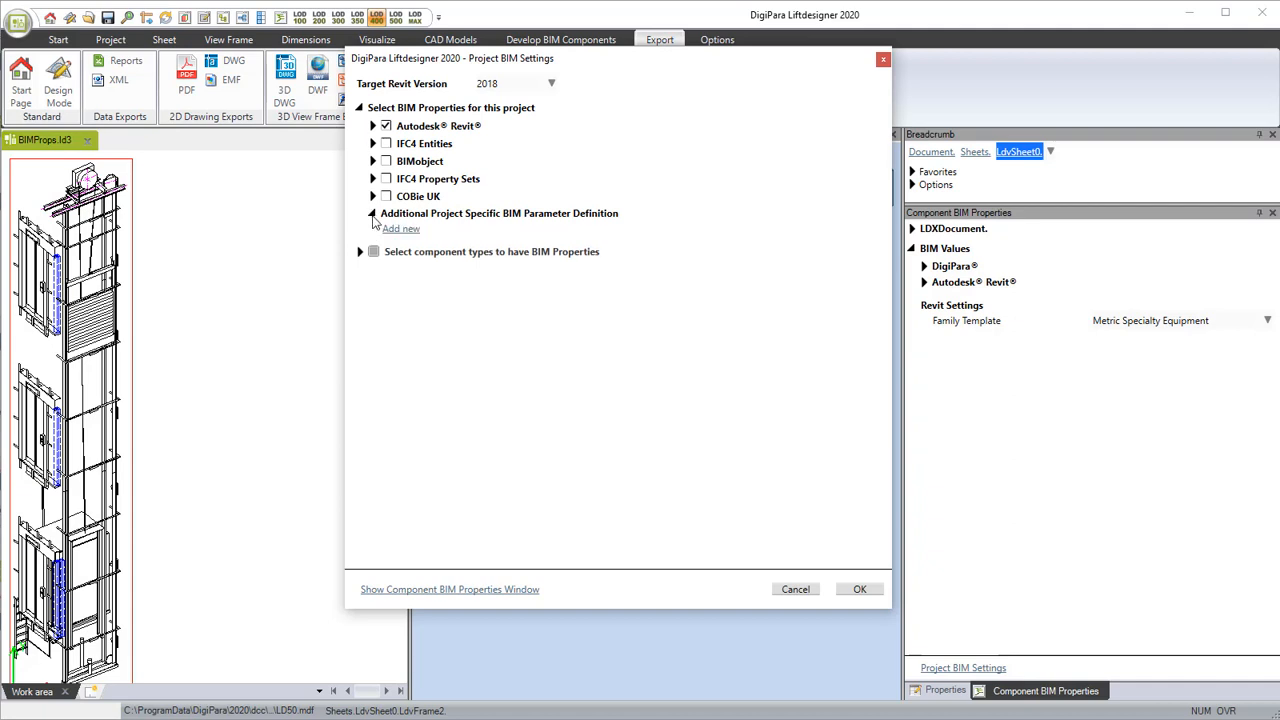
left_click(401, 228)
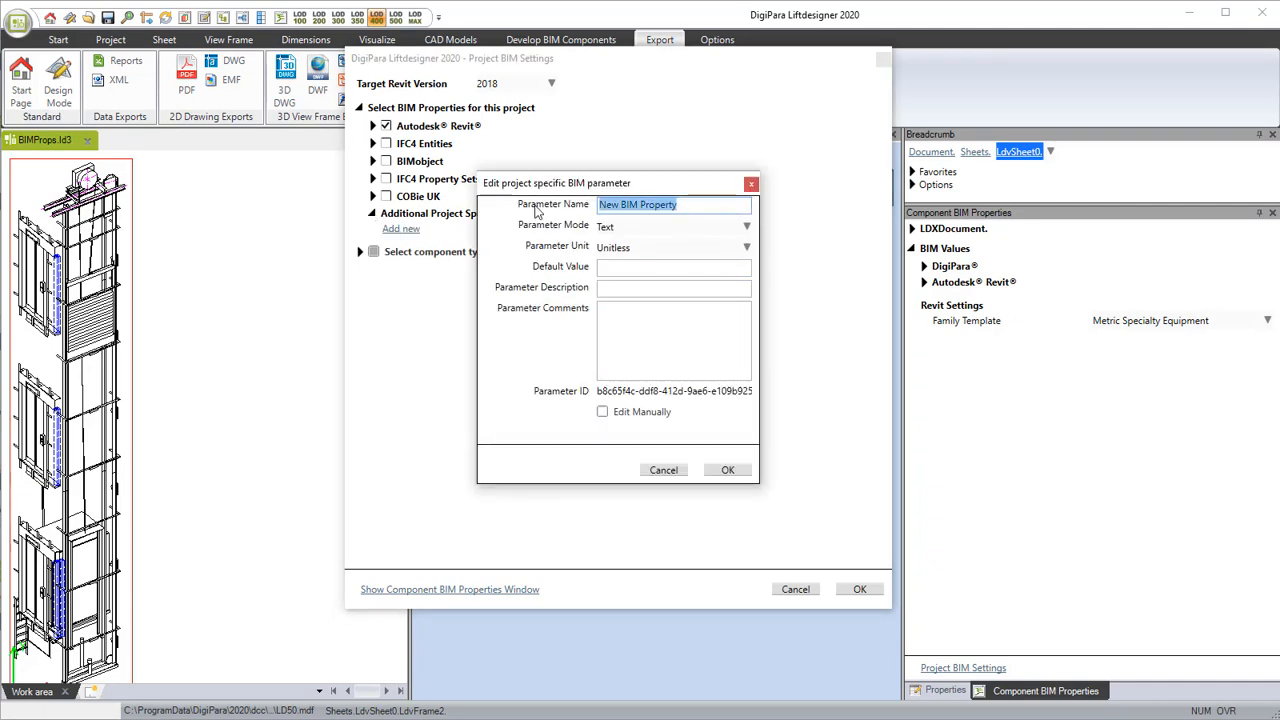
type("Builders")
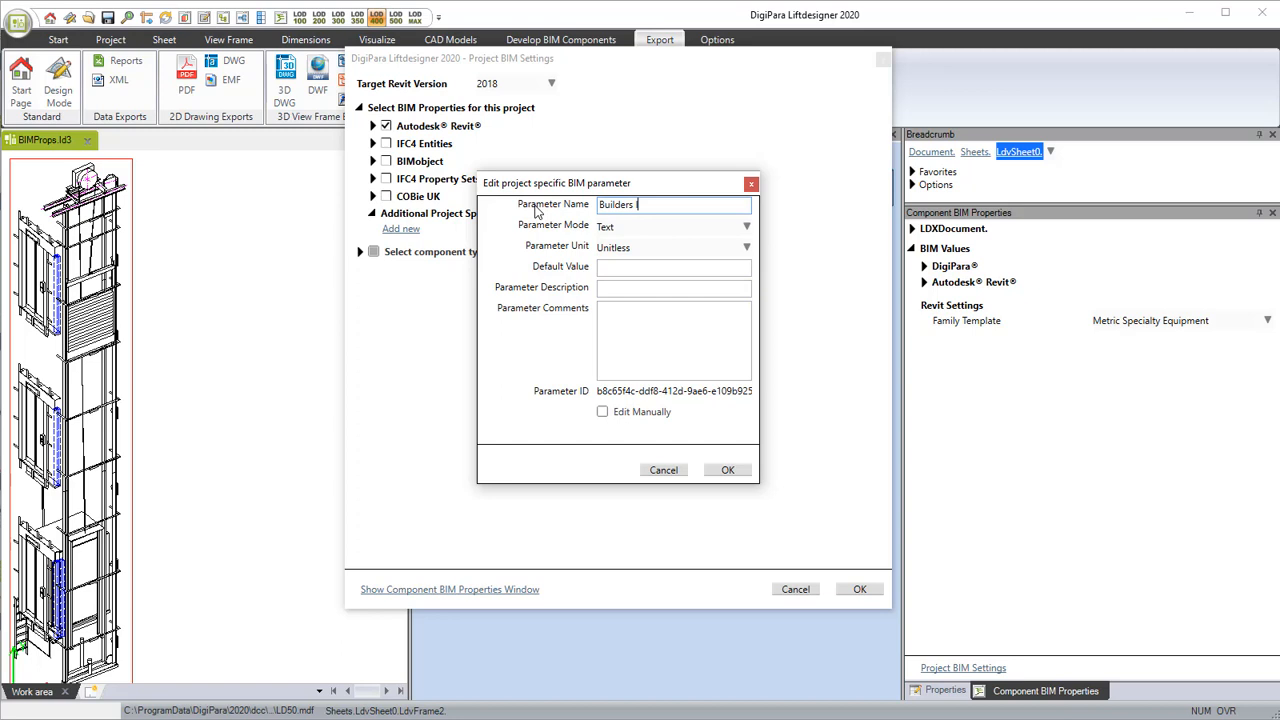
type("ID")
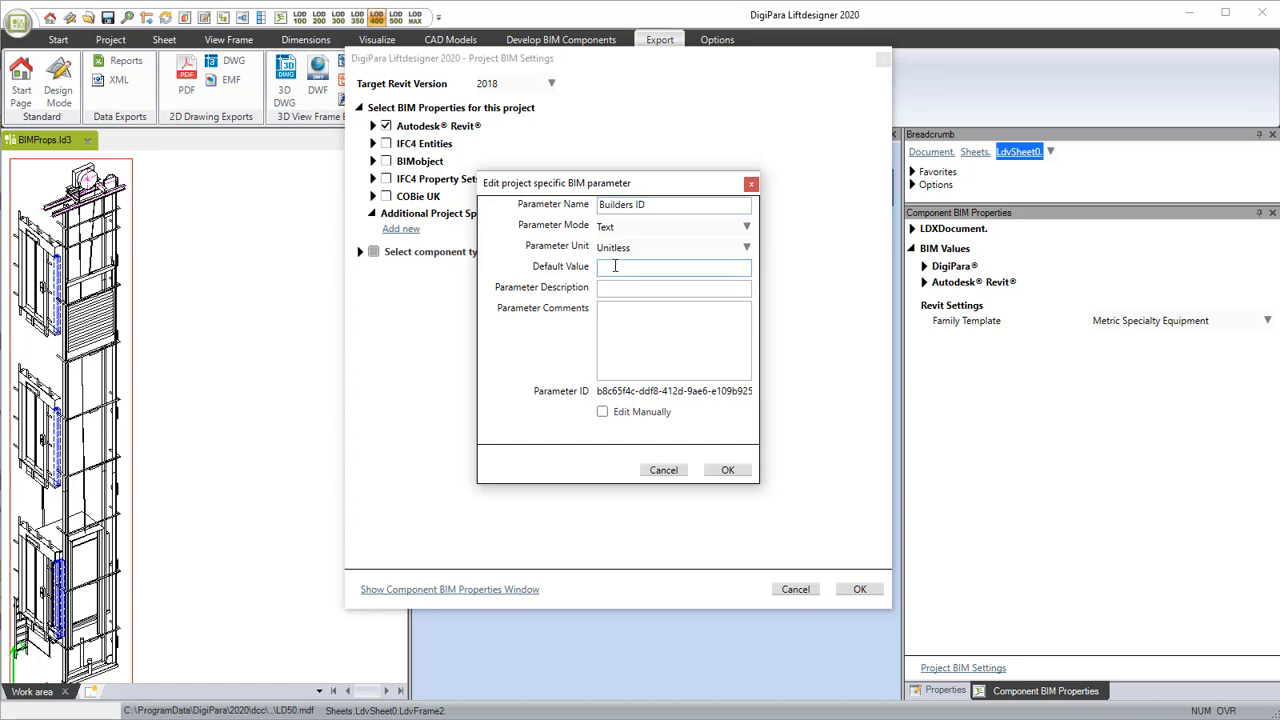
type("Builders ID goes here")
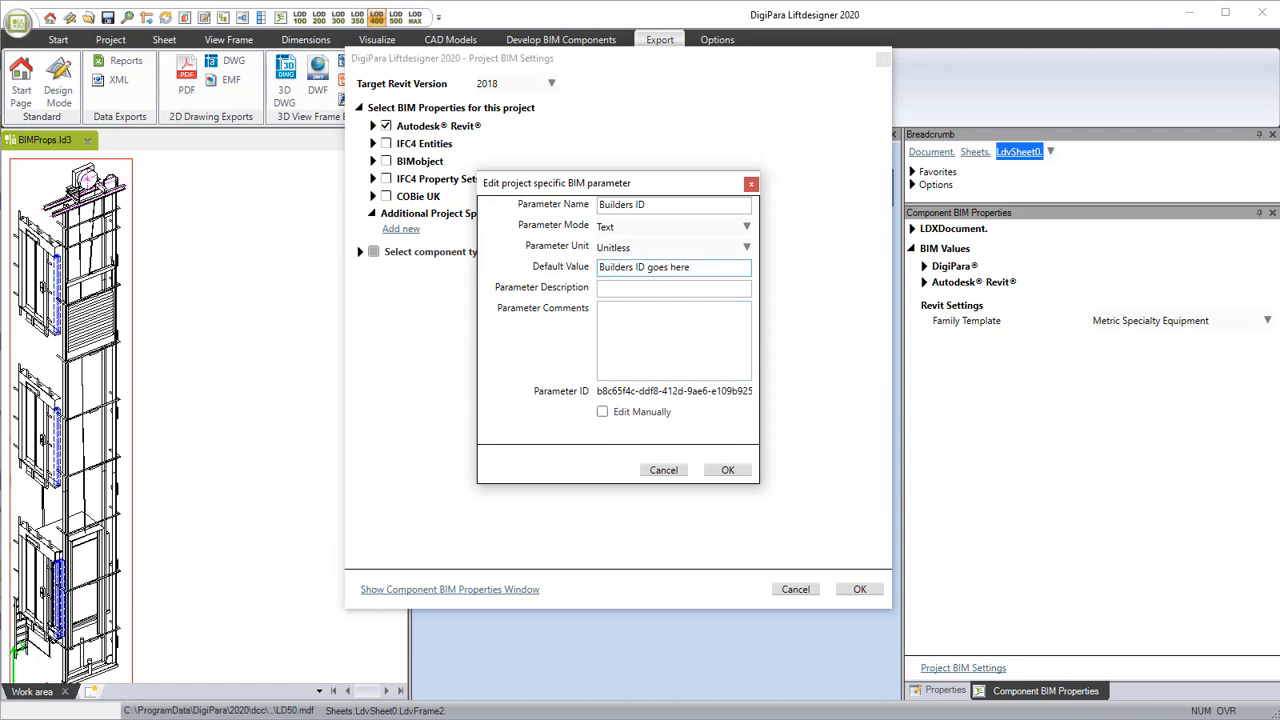
left_click(728, 470)
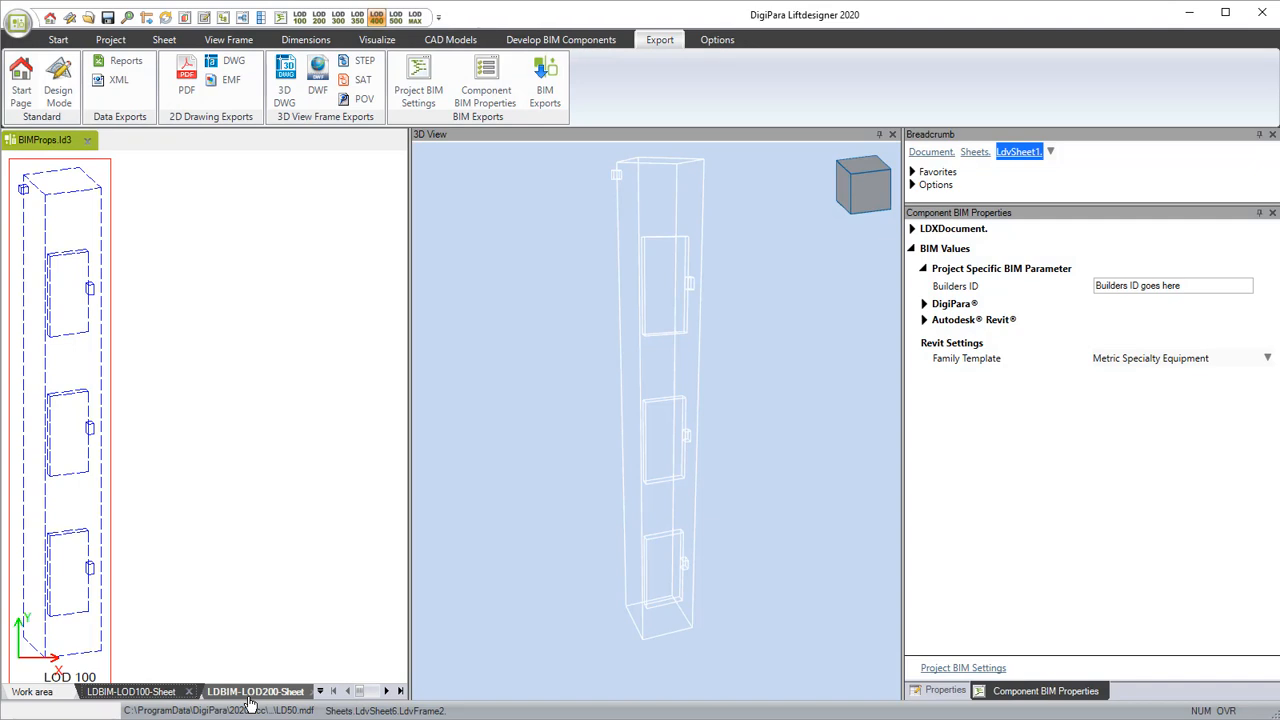
Step: Browse the LOD sheets, then export the model as IFC 4 including BIM properties
left_click(256, 691)
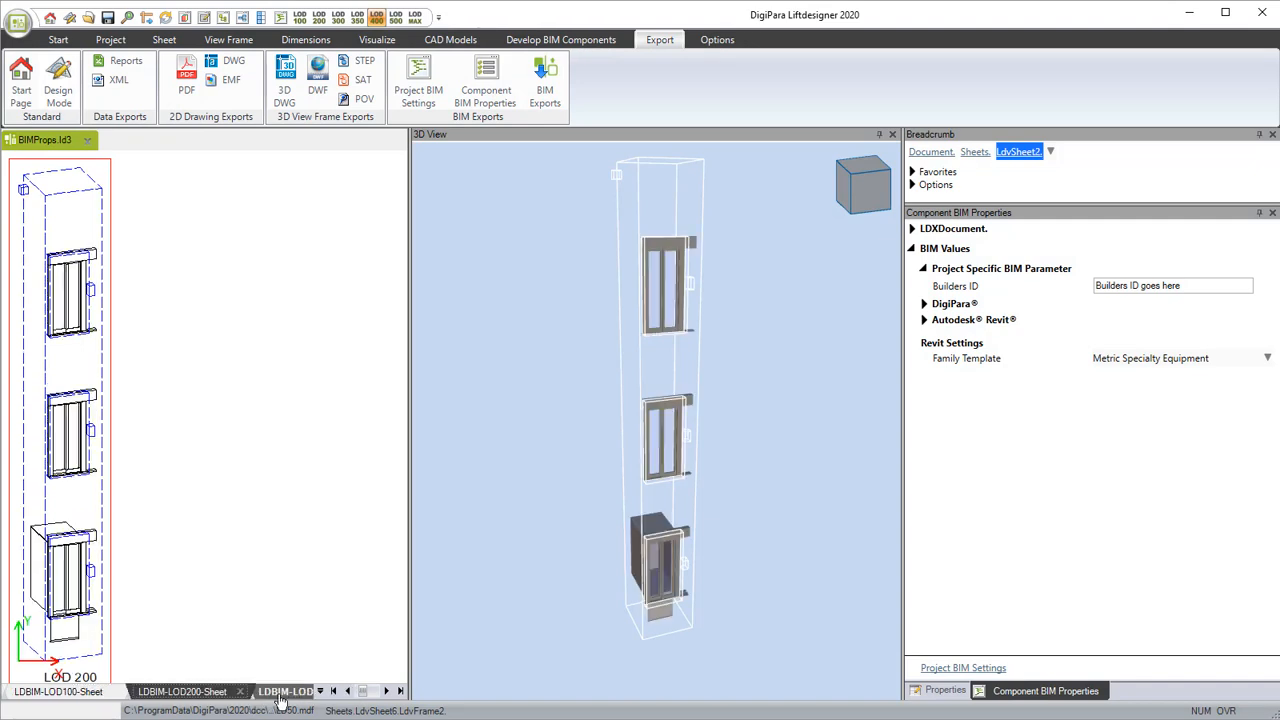
left_click(285, 691)
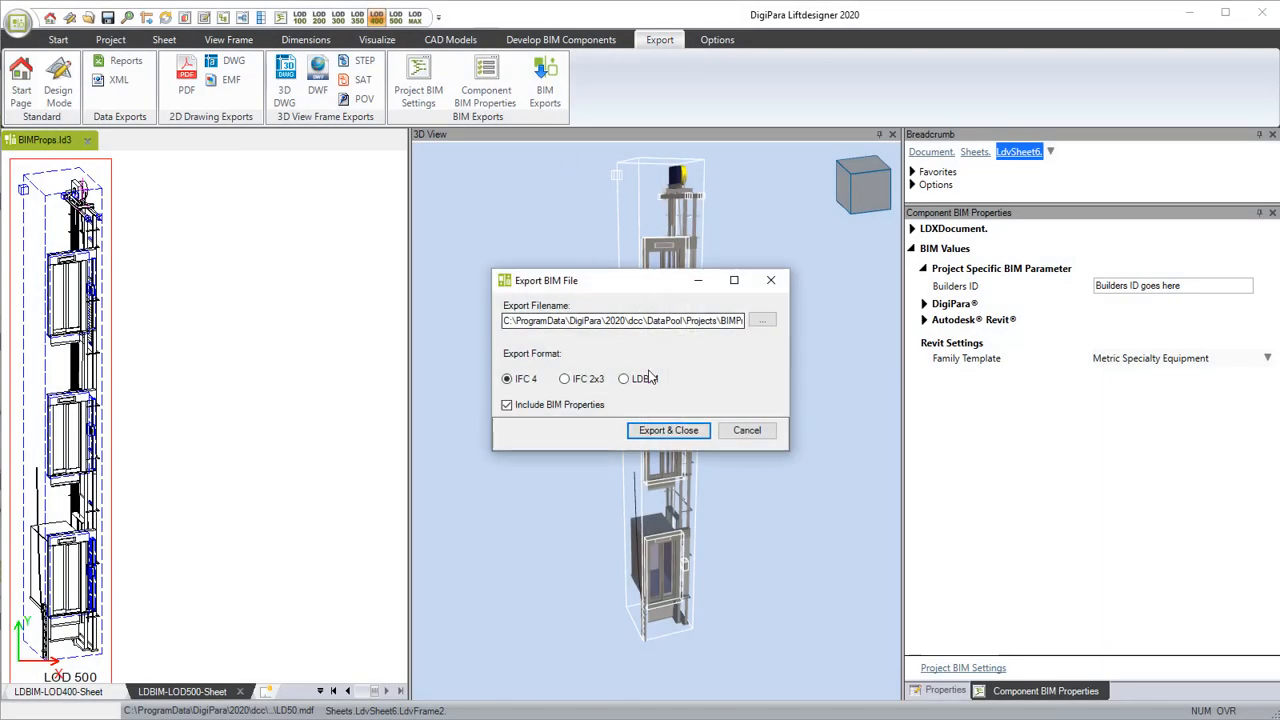
left_click(667, 430)
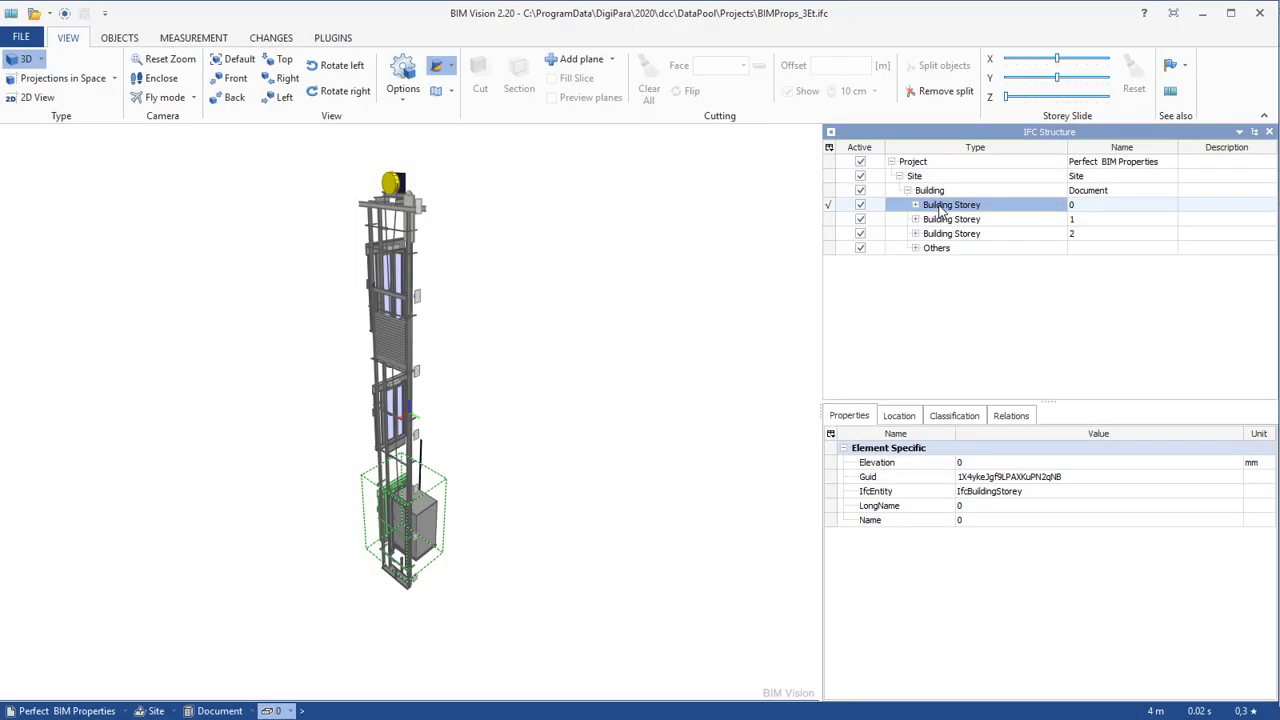
Step: In BIM Vision, expand Building Storey 1 and select the ShaftDoor
left_click(951, 219)
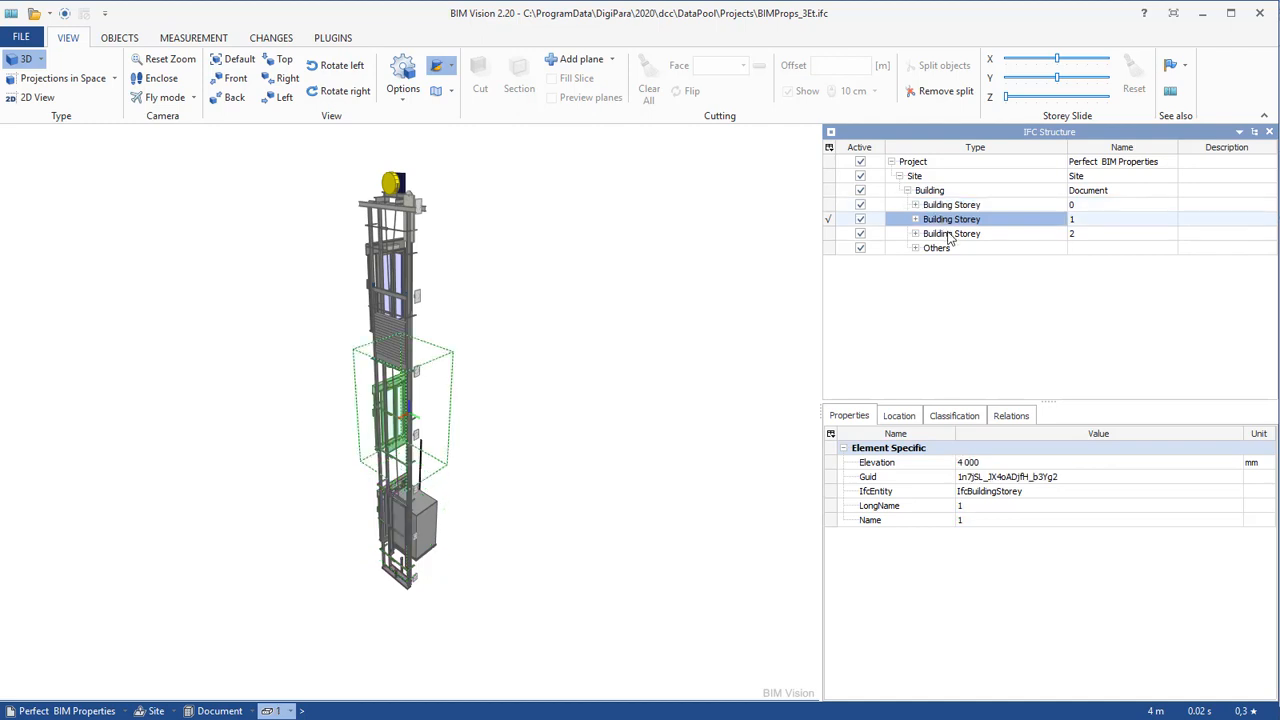
left_click(951, 233)
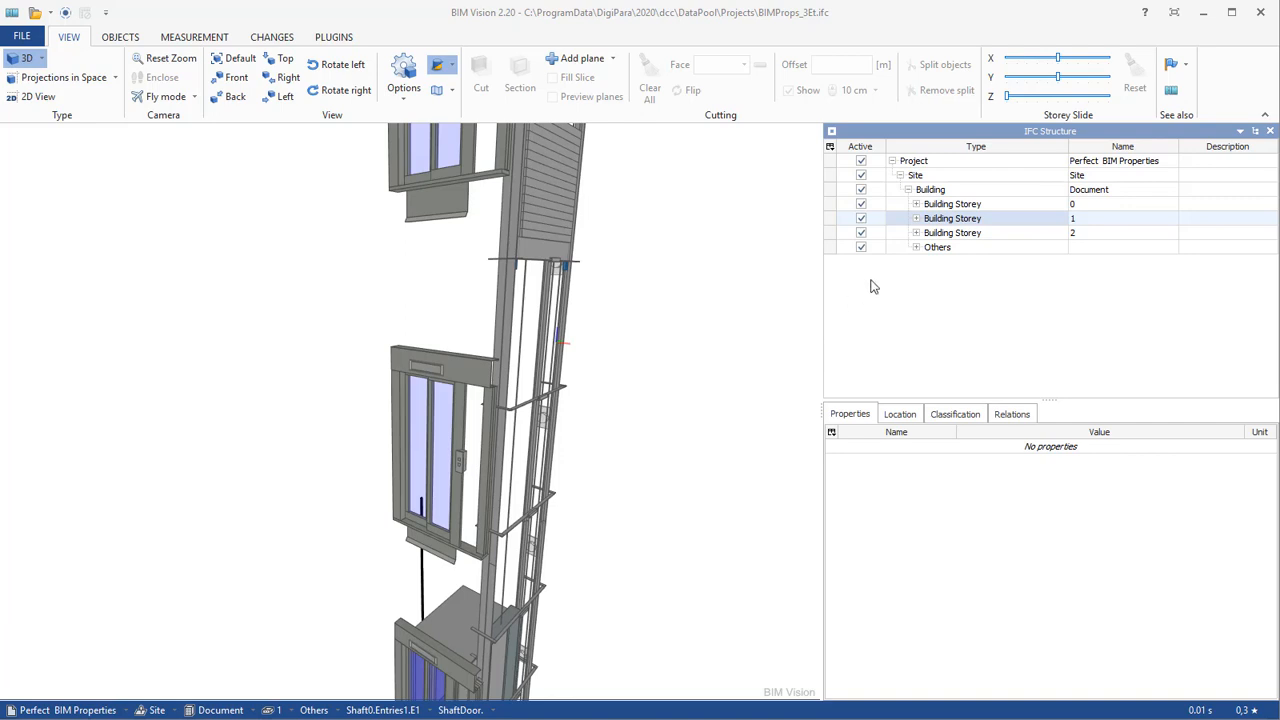
left_click(915, 218)
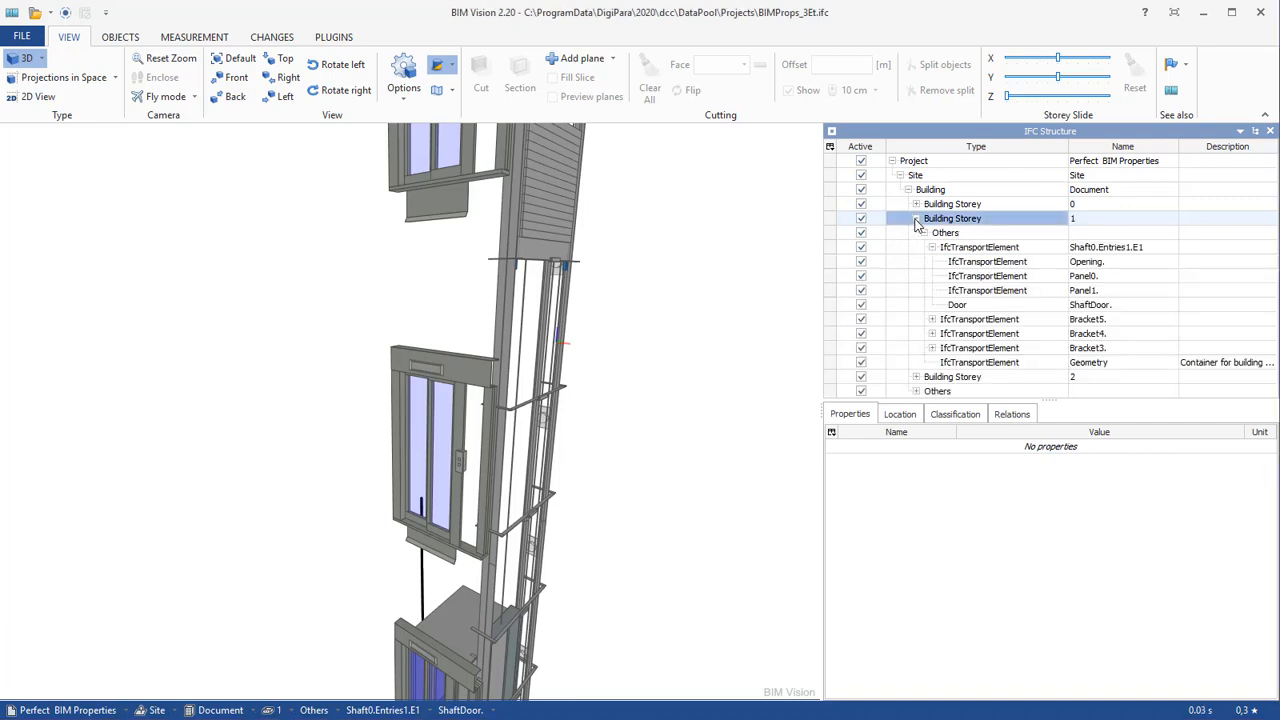
left_click(957, 304)
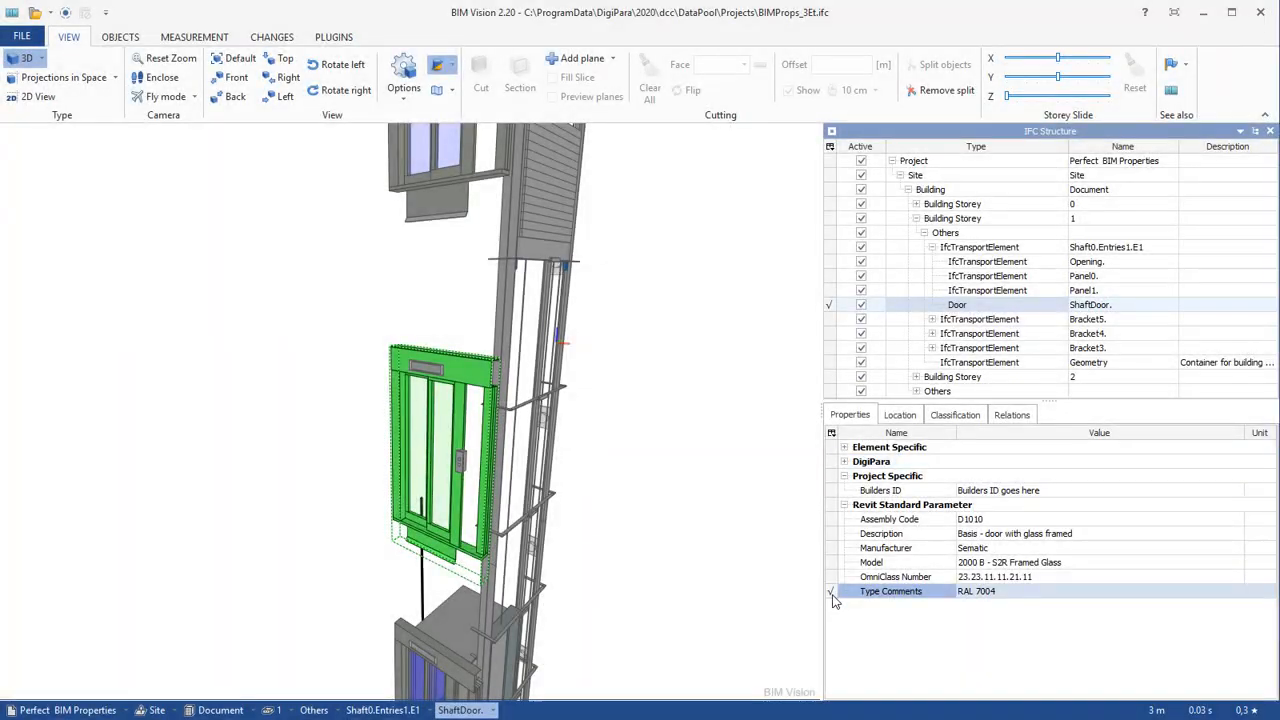
Step: Check the shaft door's Description and Builders ID values and its location data
left_click(880, 533)
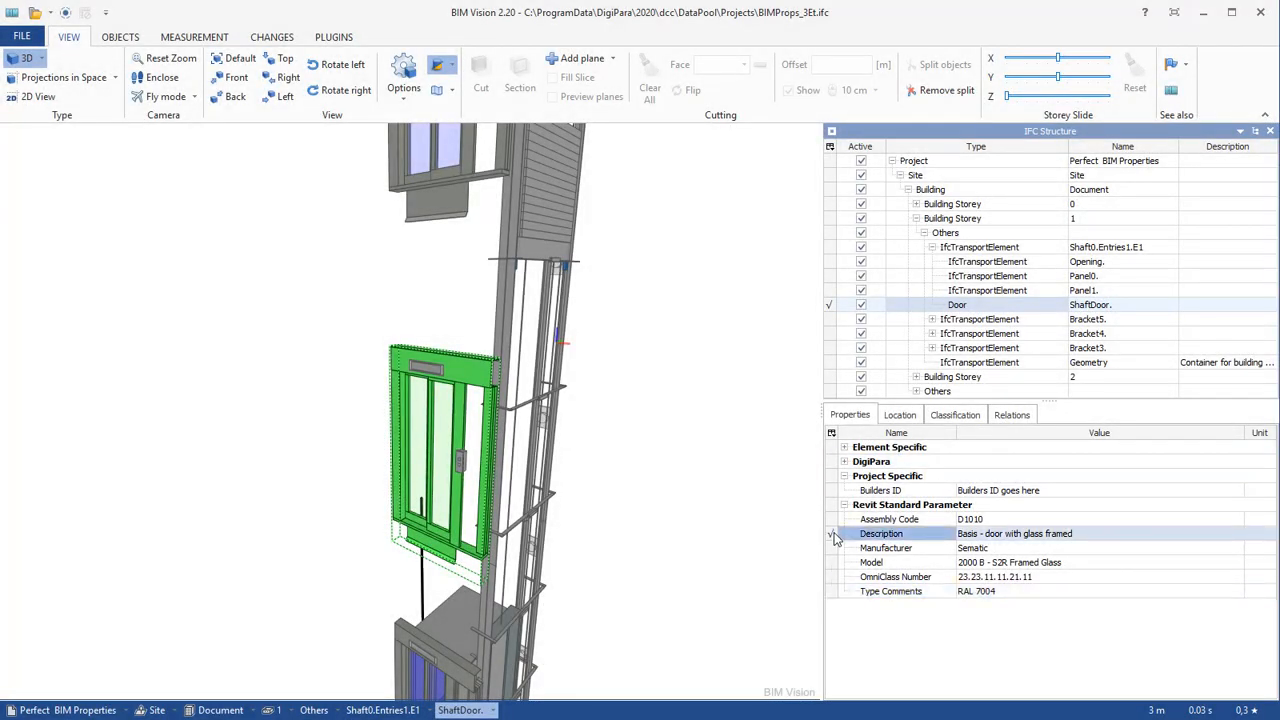
left_click(881, 490)
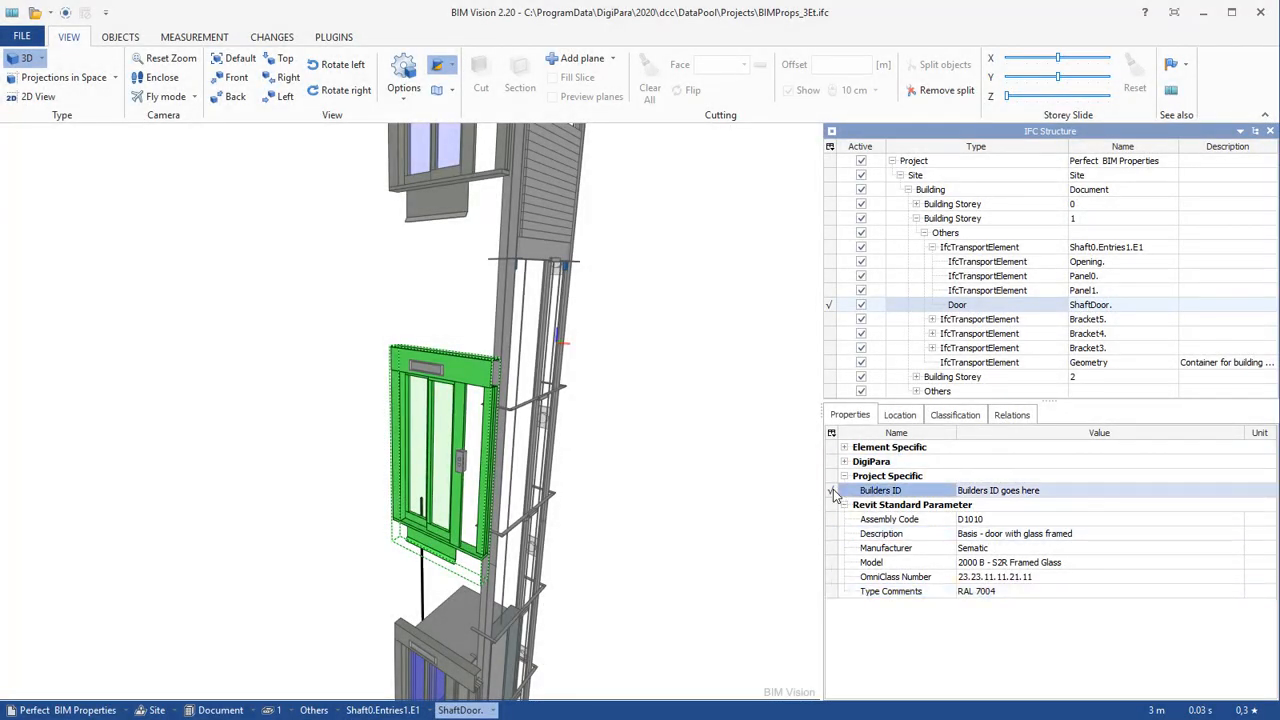
left_click(899, 414)
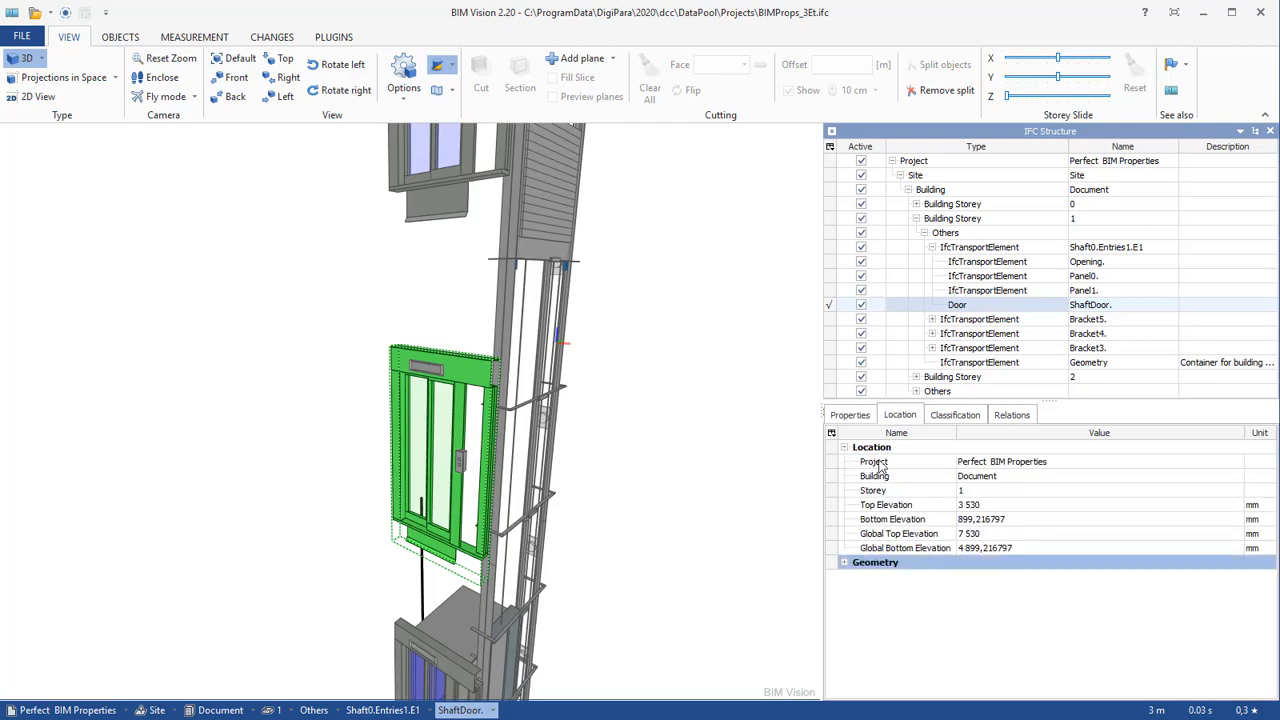
left_click(873, 490)
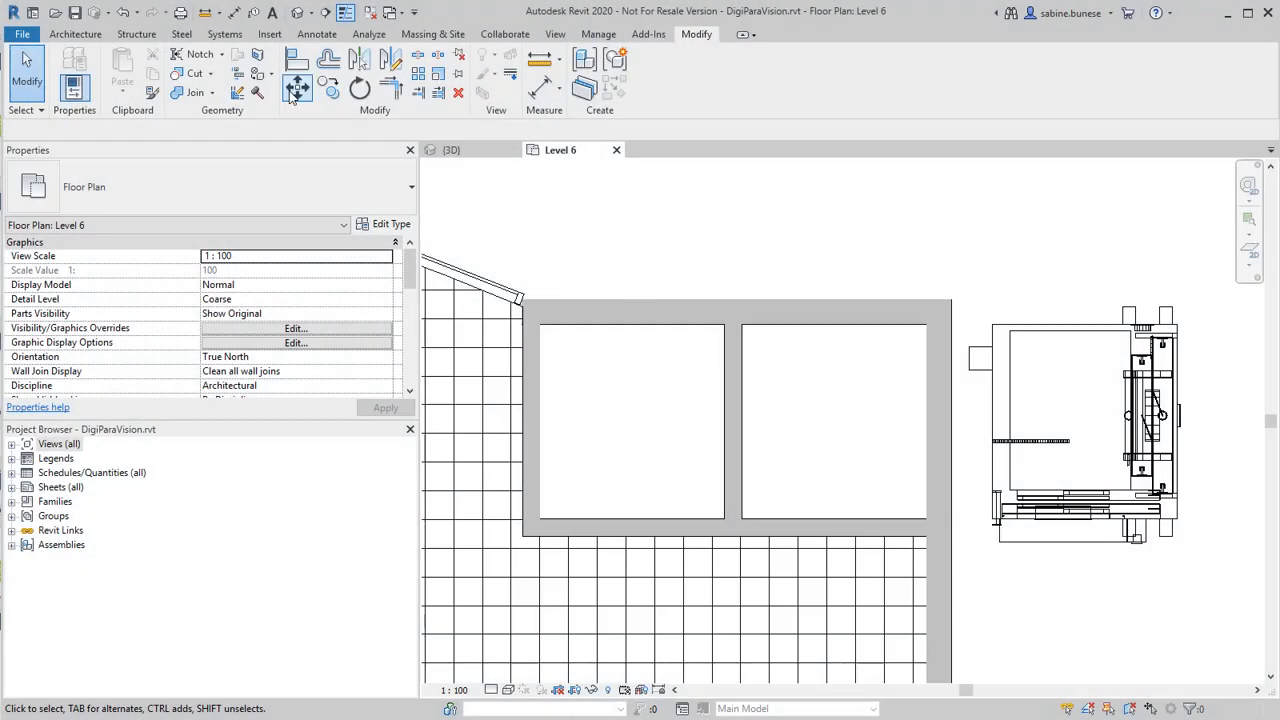
Step: Paste the rectangular wall openings aligned to Levels 2 through 7
left_click(297, 89)
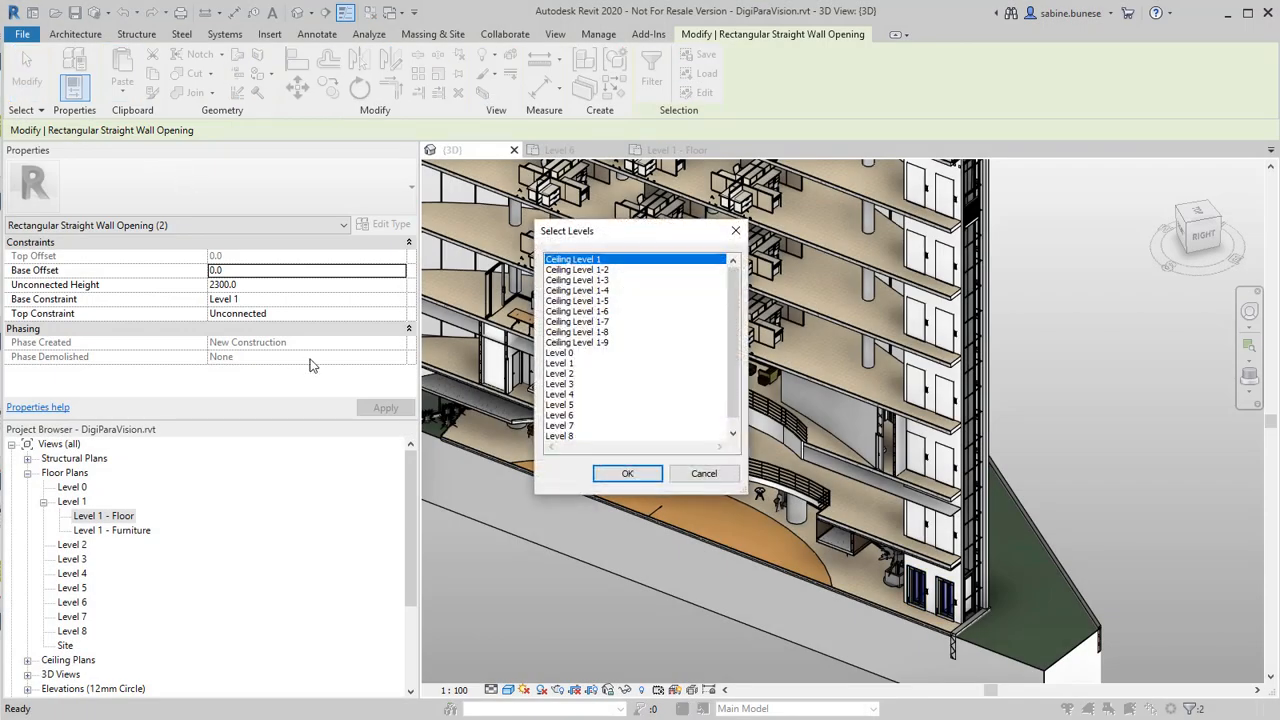
left_click(560, 373)
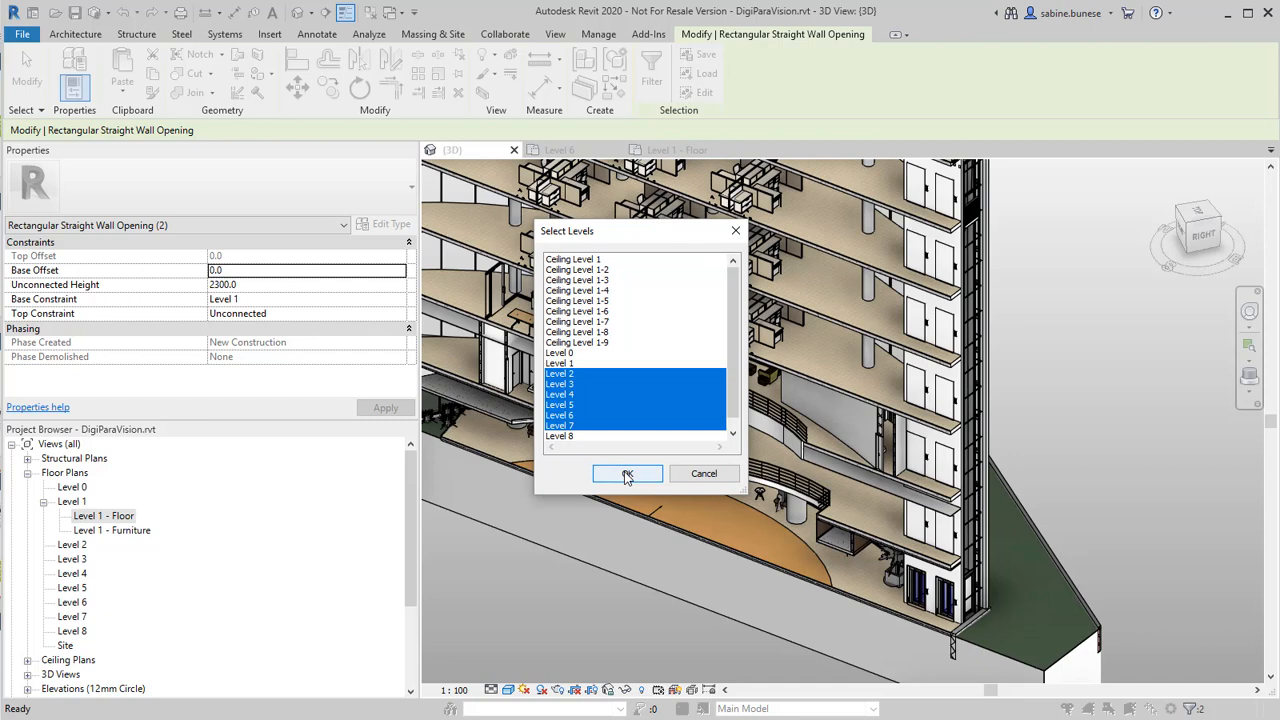
left_click(627, 473)
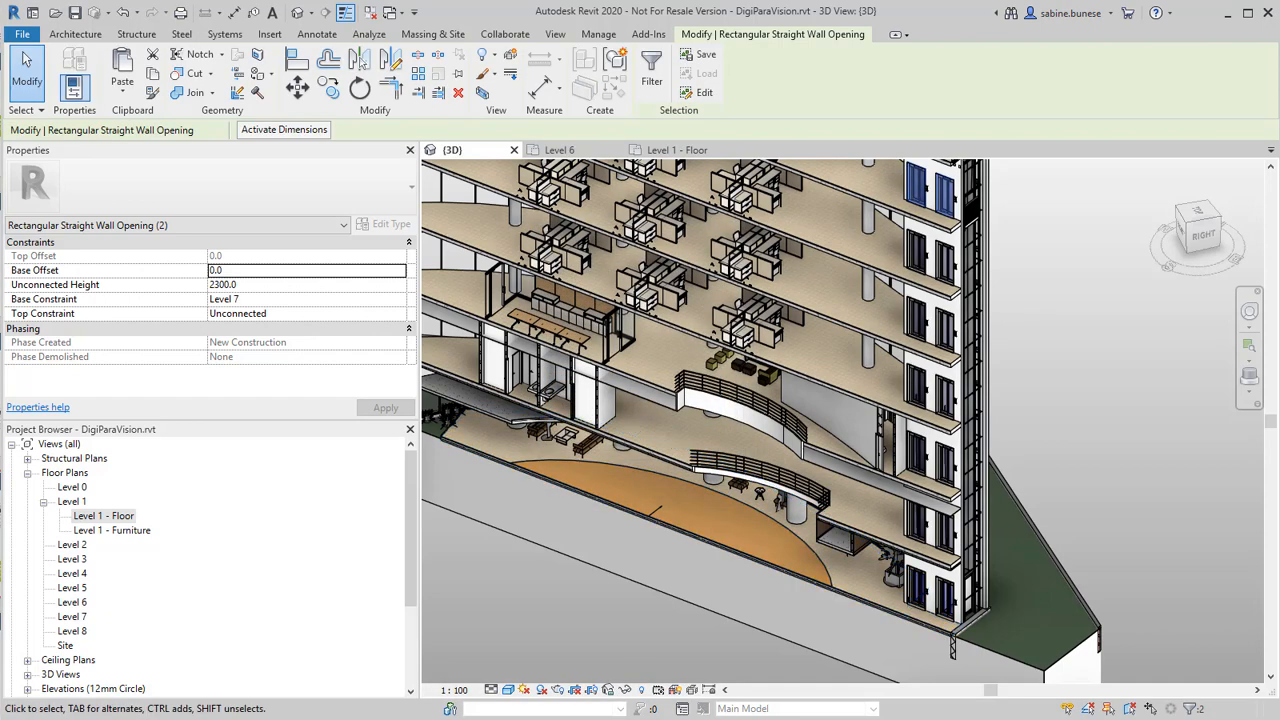